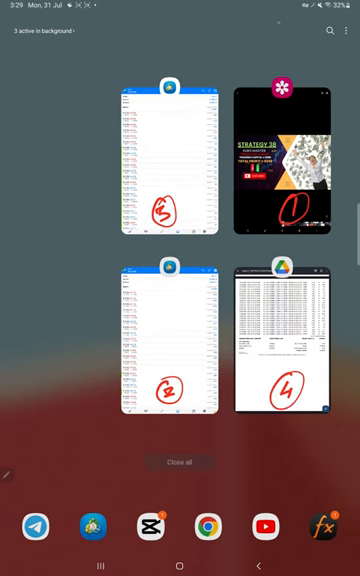
- Open the first MT4 account's trade history for all symbols, then switch to the other account
{"action": "left_click", "coordinate": [285, 165]}
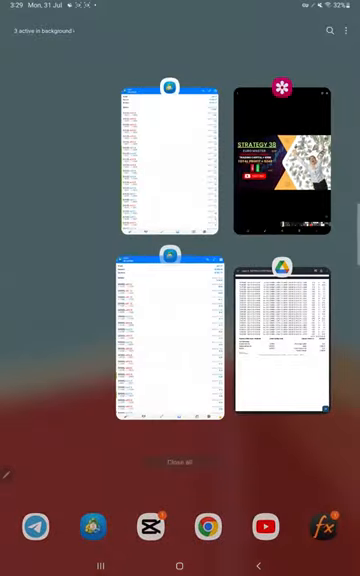
{"action": "left_click", "coordinate": [170, 340]}
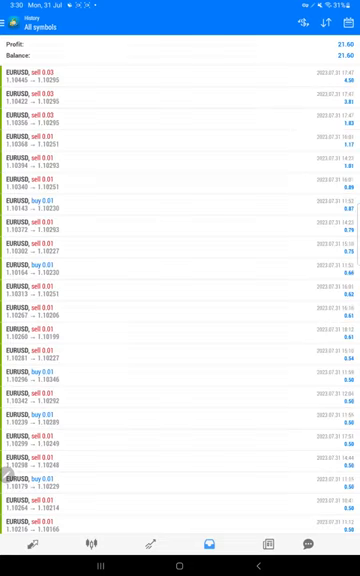
{"action": "left_click", "coordinate": [347, 24]}
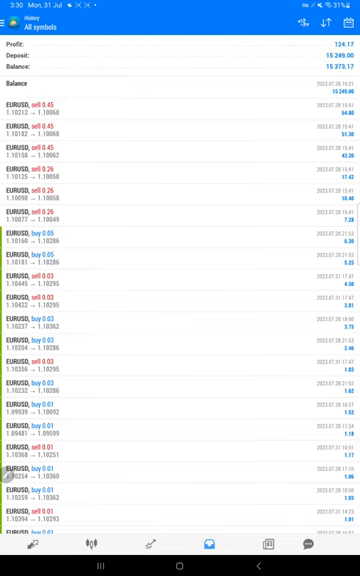
- Return to the Android recent apps overview after reviewing the 15,249.00 deposit and 124.17 profit
{"action": "left_click", "coordinate": [180, 558]}
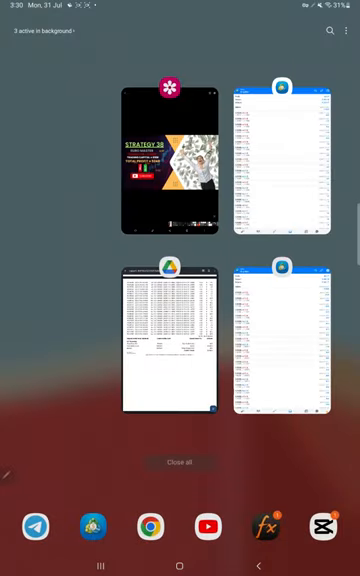